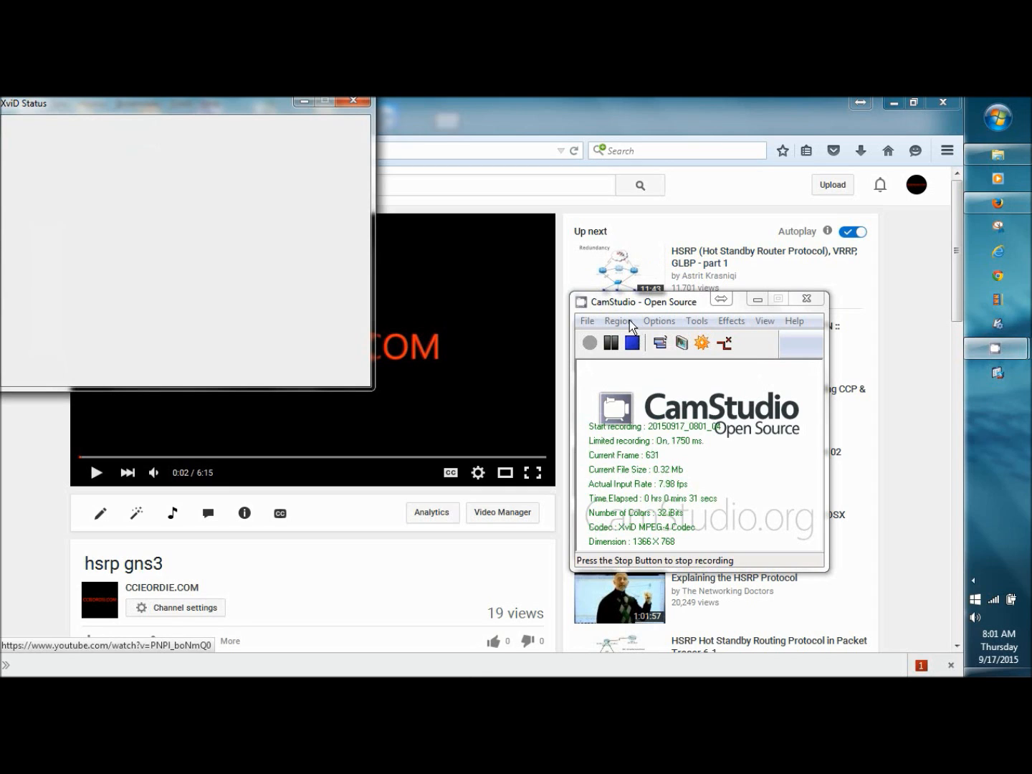
- Review the Region and Record menus, keep 'Record audio from microphone' checked and reach the microphone audio settings
{"action": "left_click", "coordinate": [618, 320]}
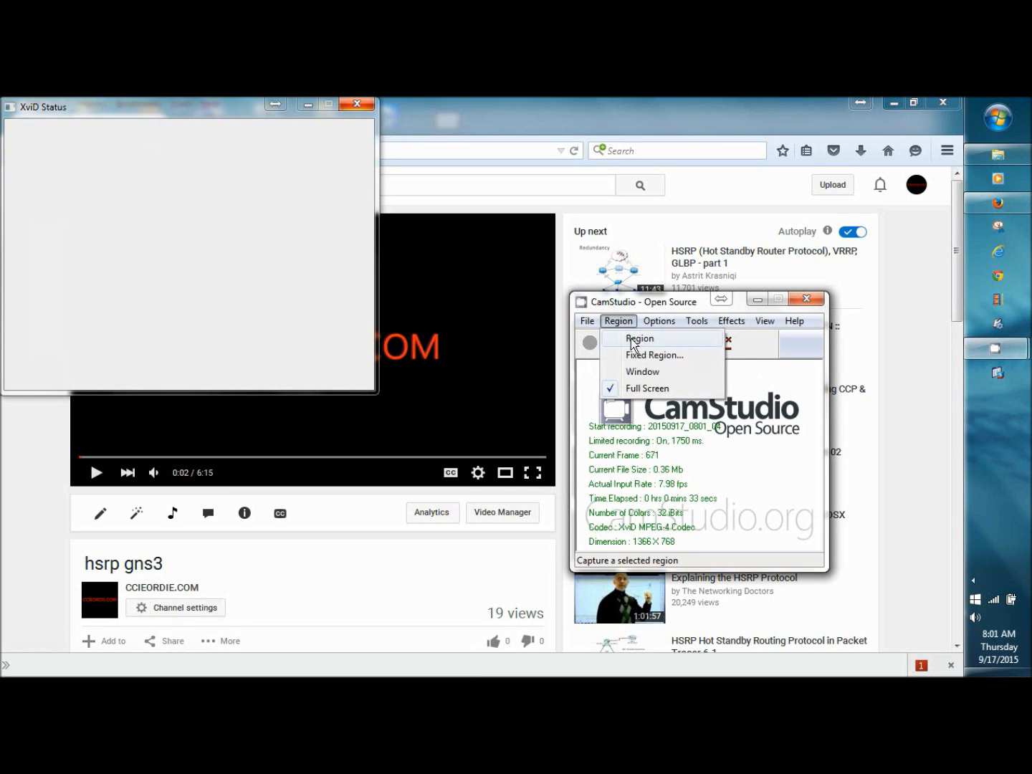
{"action": "left_click", "coordinate": [588, 320]}
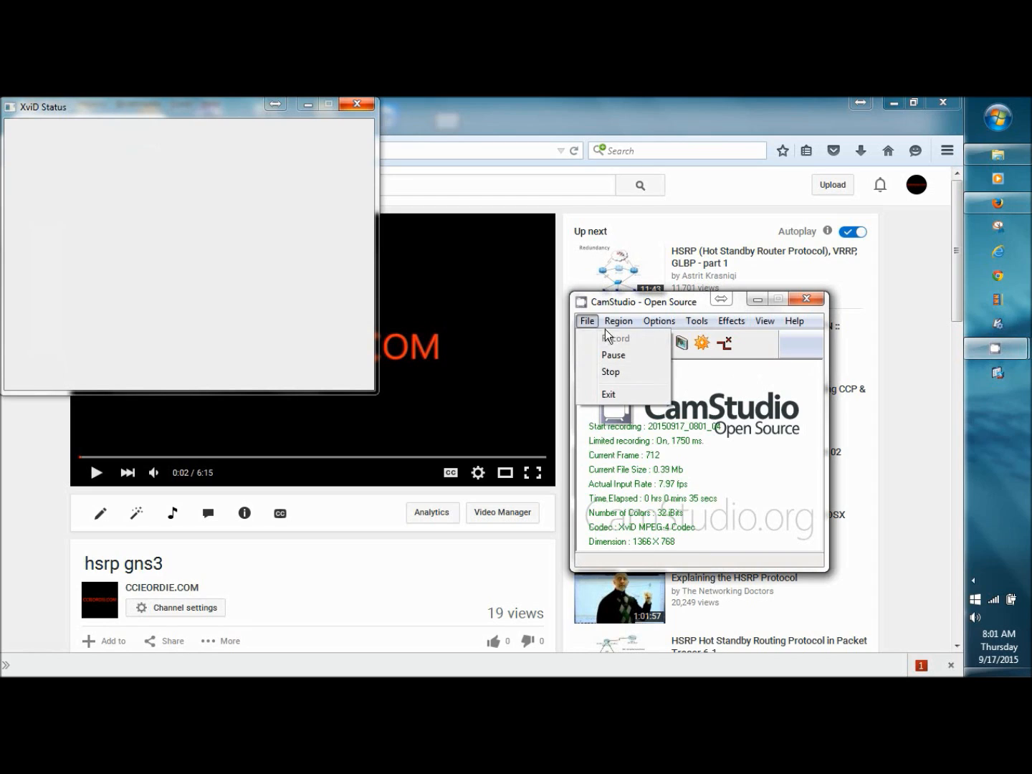
{"action": "left_click", "coordinate": [619, 319]}
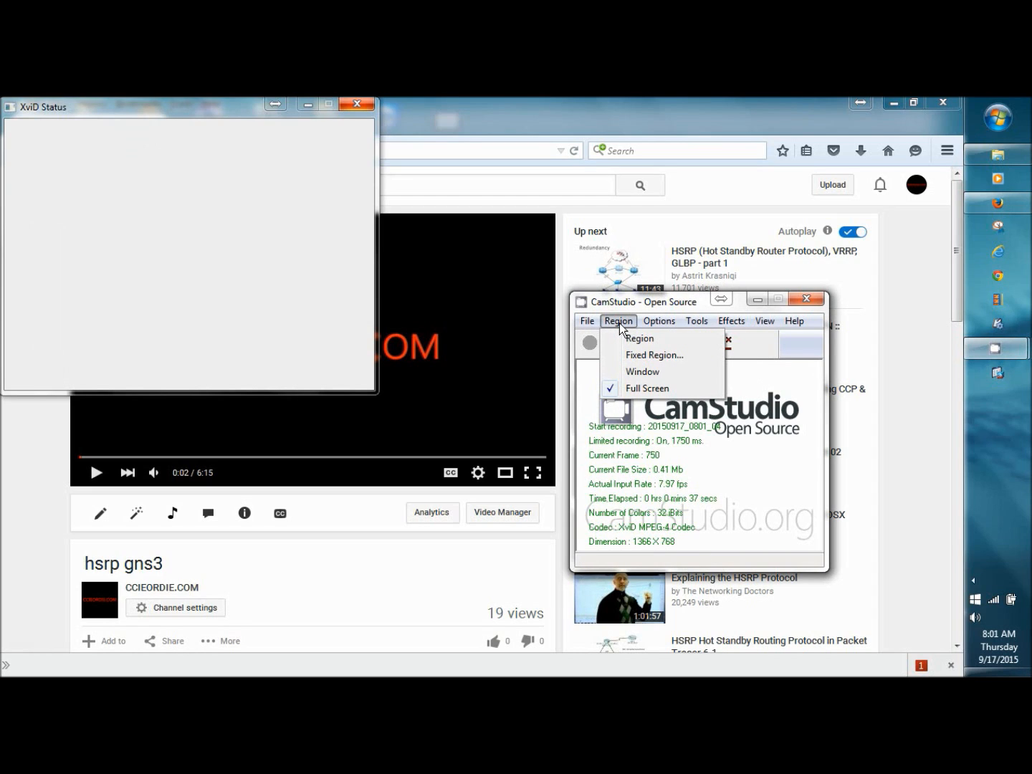
{"action": "mouse_move", "coordinate": [646, 388]}
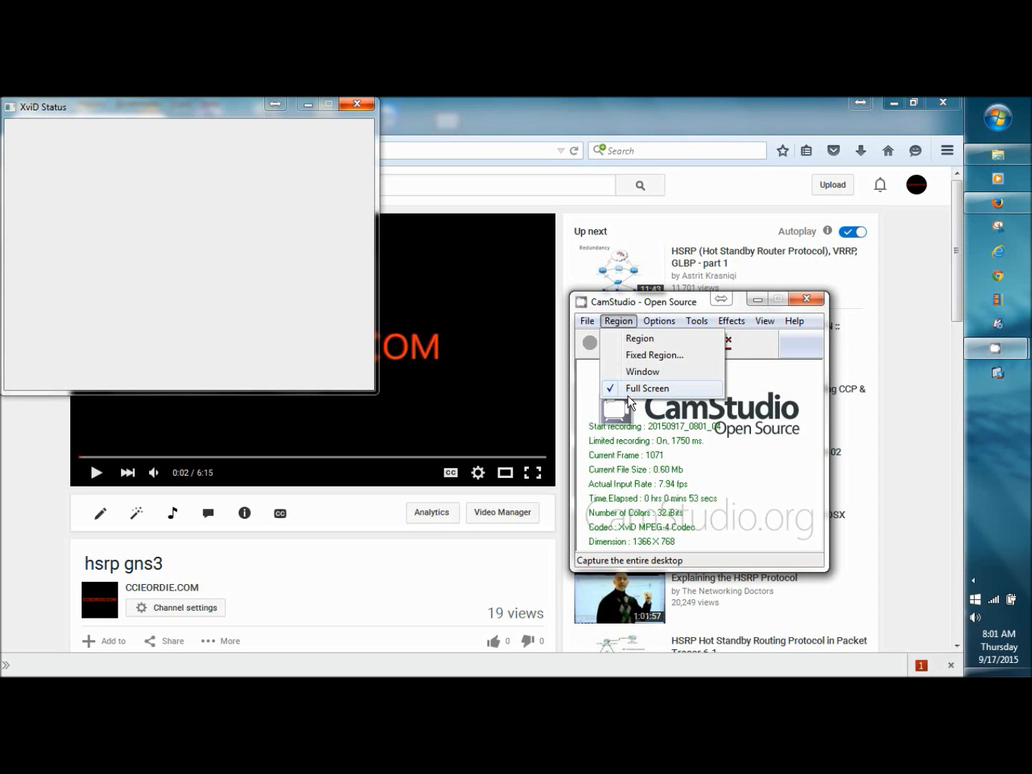
{"action": "mouse_move", "coordinate": [671, 367]}
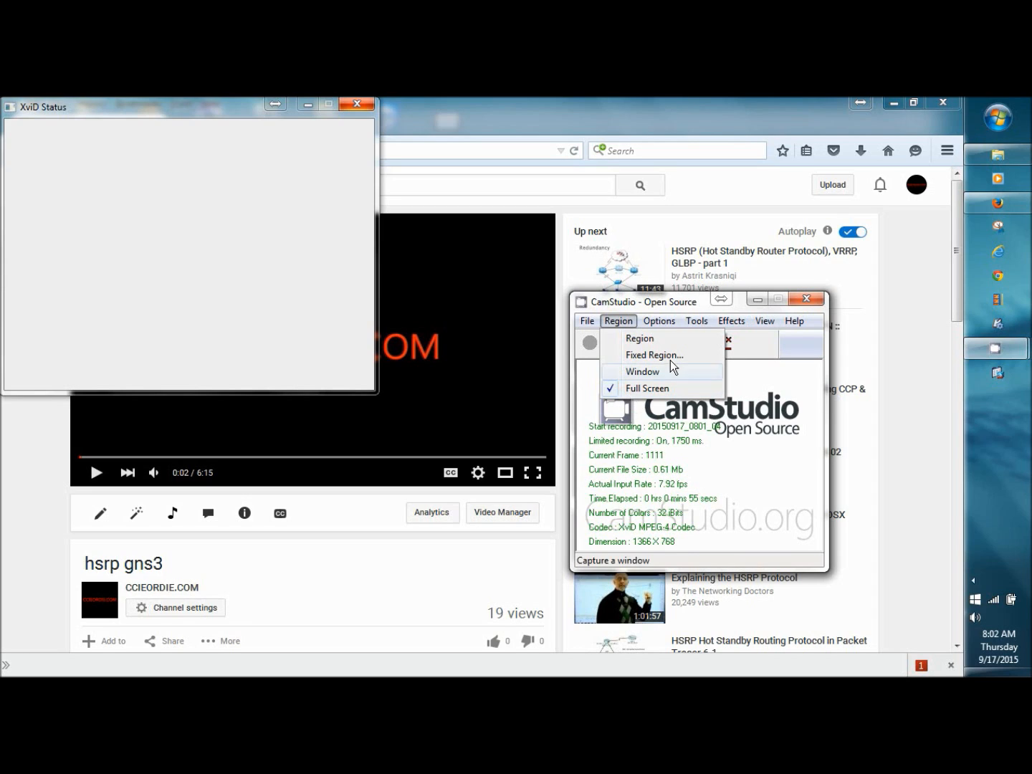
{"action": "left_click", "coordinate": [657, 319]}
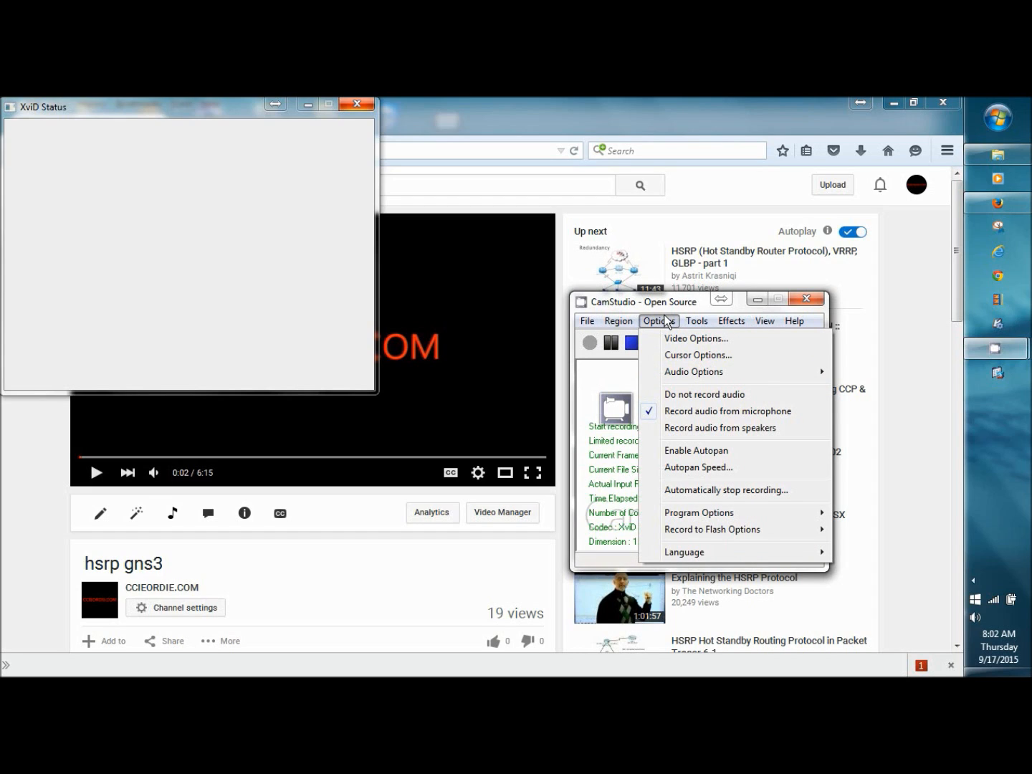
{"action": "mouse_move", "coordinate": [694, 373]}
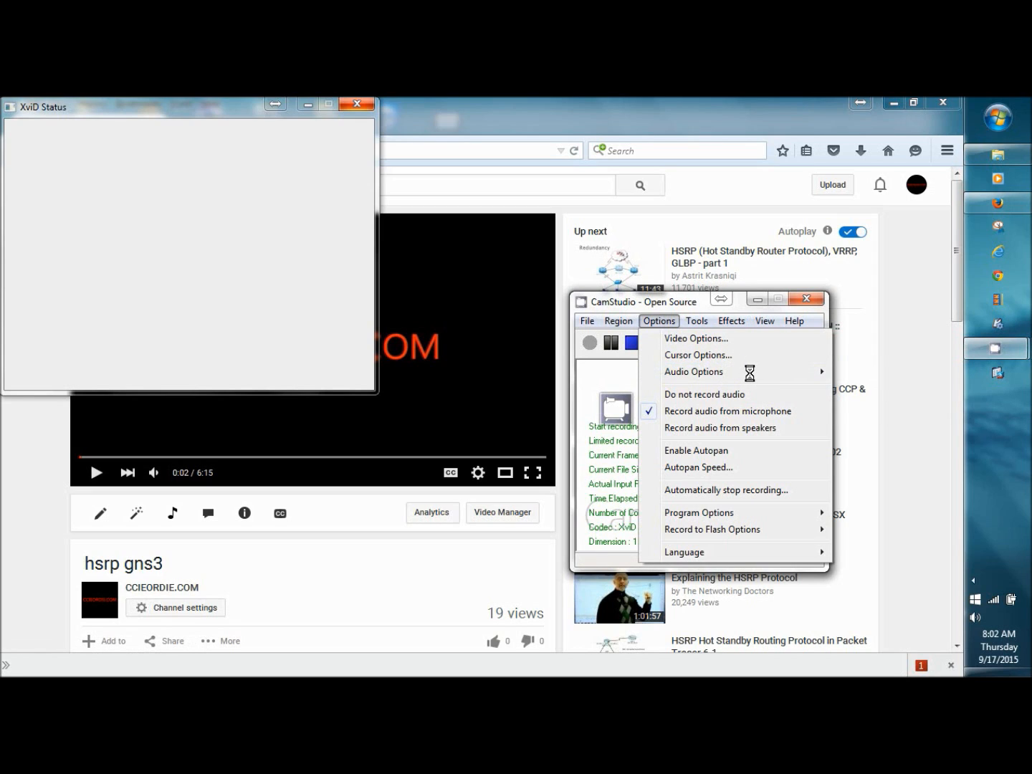
{"action": "left_click", "coordinate": [657, 319]}
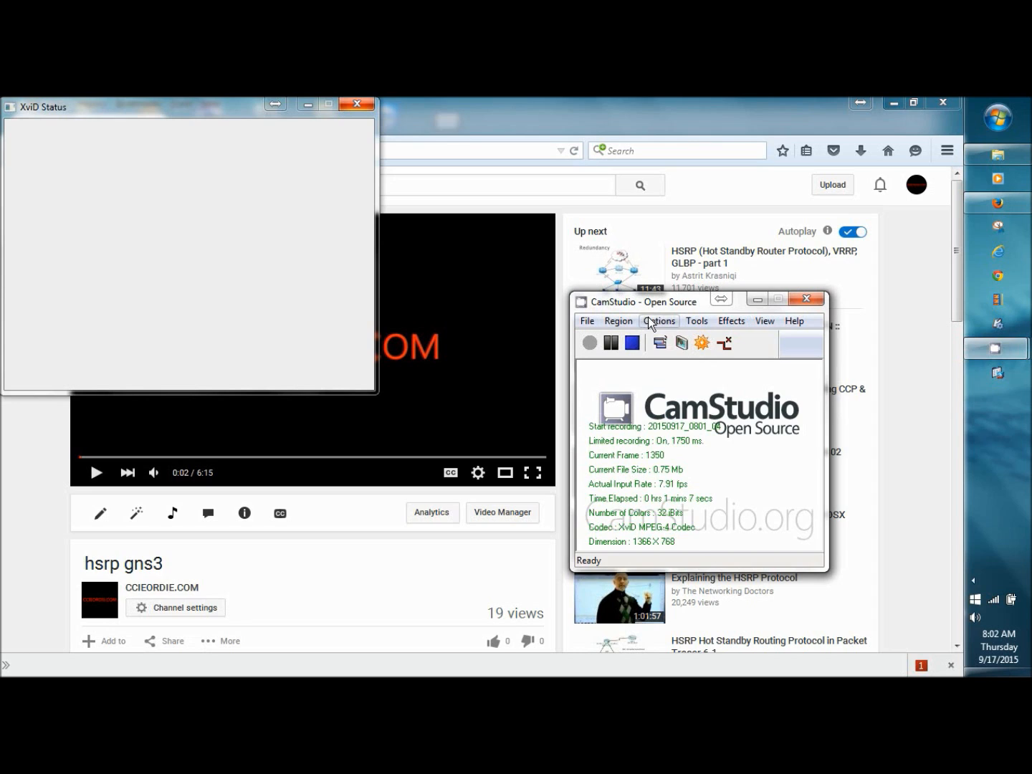
{"action": "left_click", "coordinate": [657, 320]}
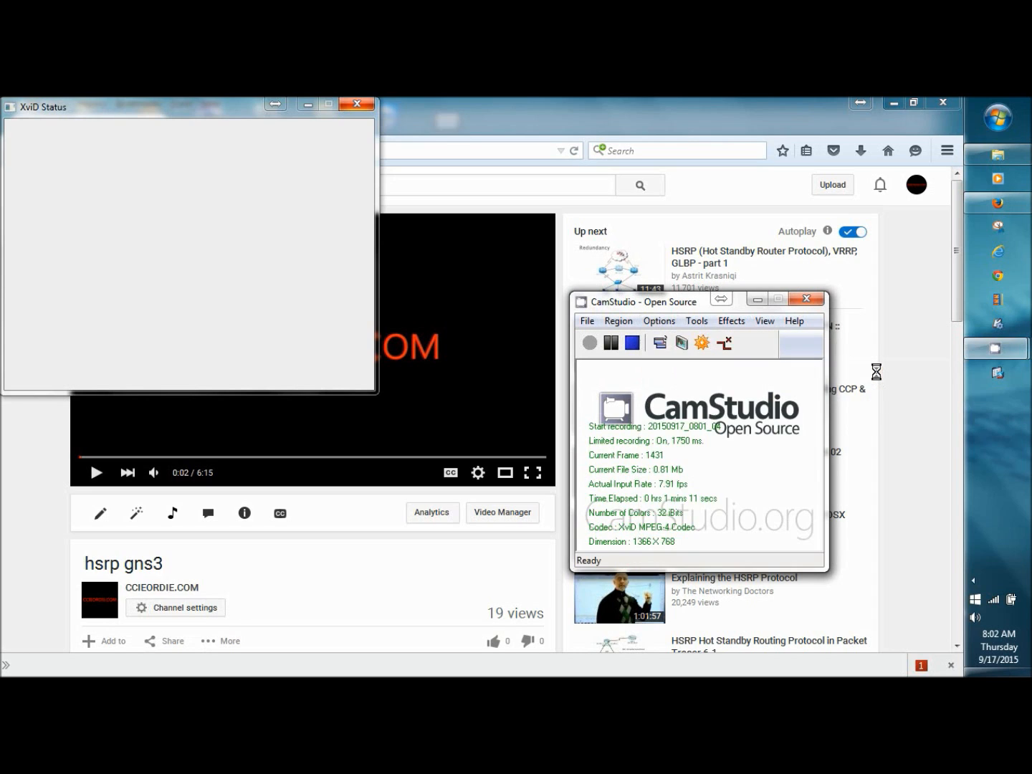
{"action": "left_click", "coordinate": [658, 320]}
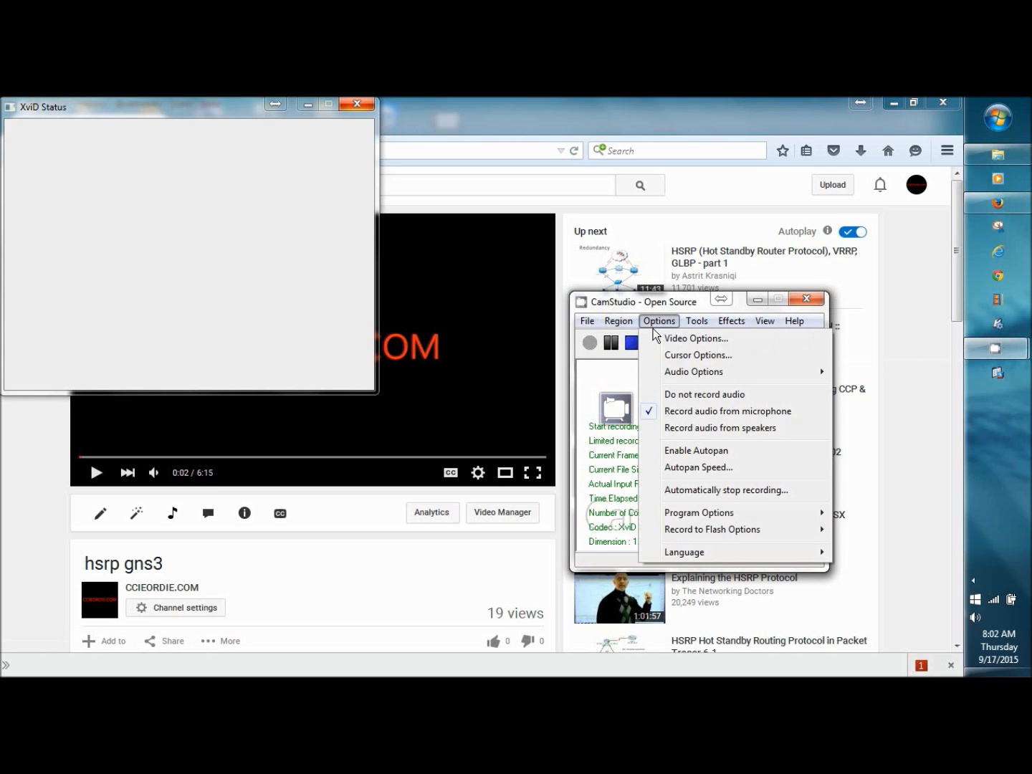
{"action": "mouse_move", "coordinate": [722, 372]}
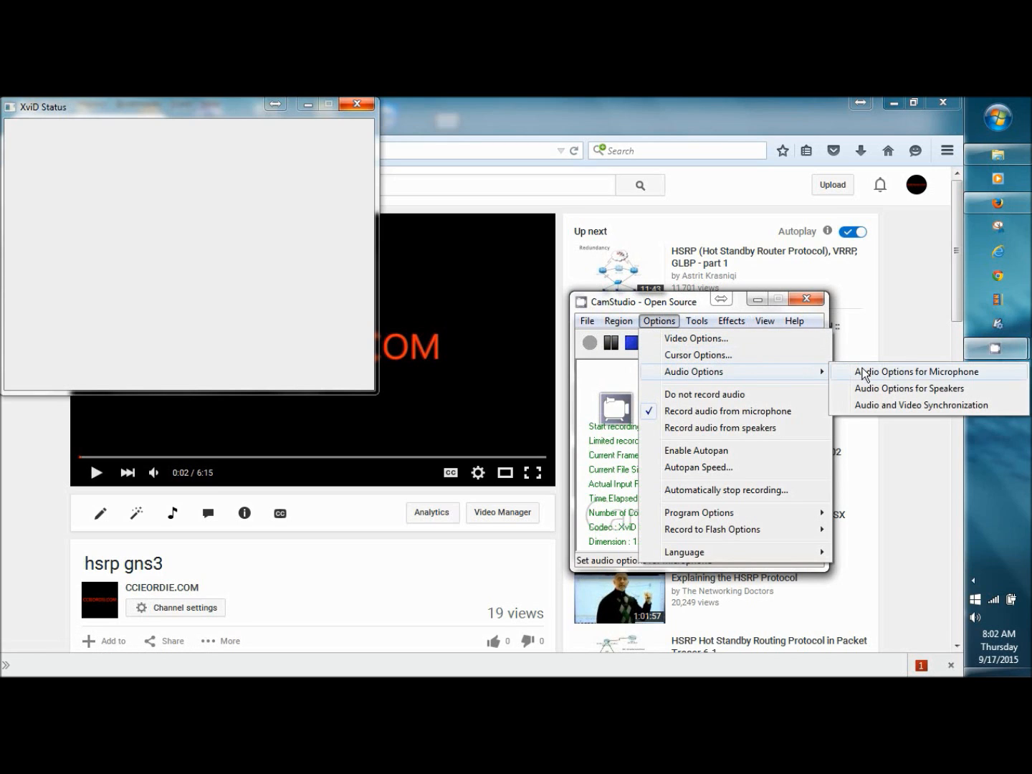
{"action": "left_click", "coordinate": [914, 371]}
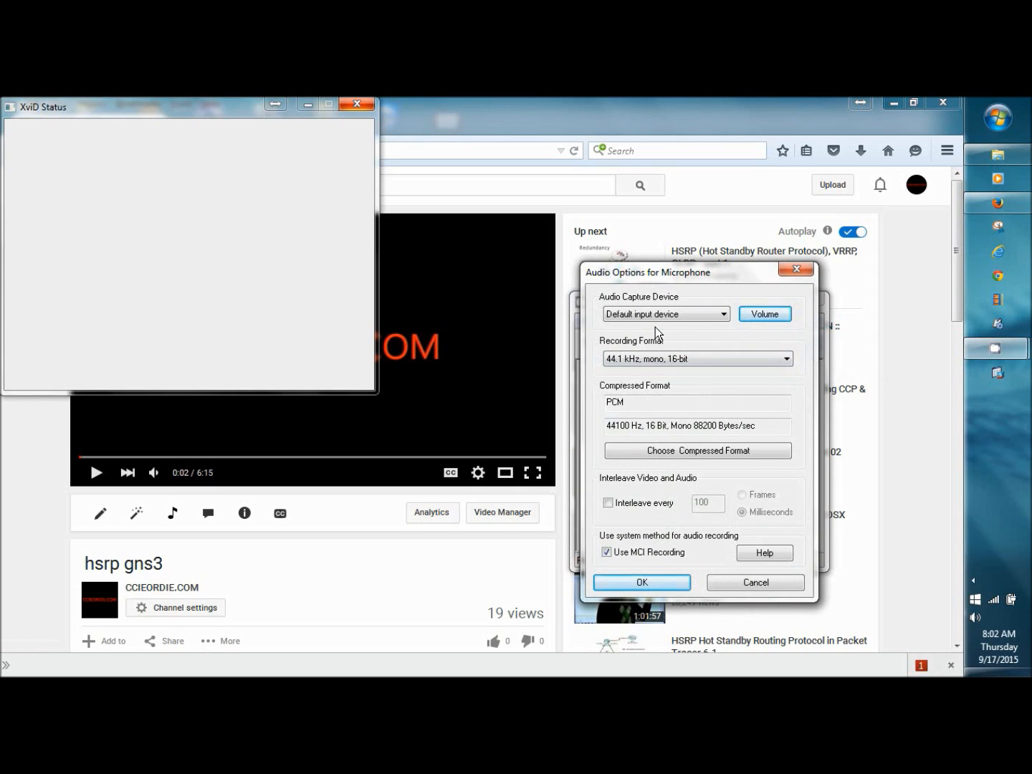
{"action": "mouse_move", "coordinate": [706, 335]}
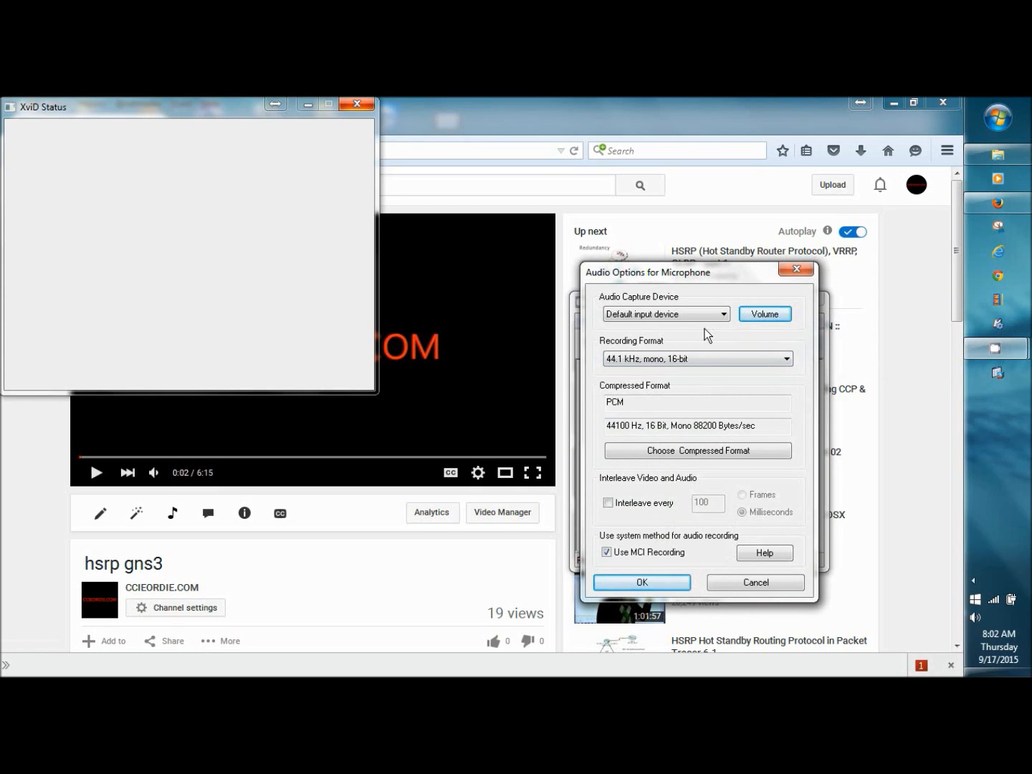
- Keep Default input device as the audio capture device at 44.1 kHz mono 16-bit and confirm with OK
{"action": "left_click", "coordinate": [725, 314]}
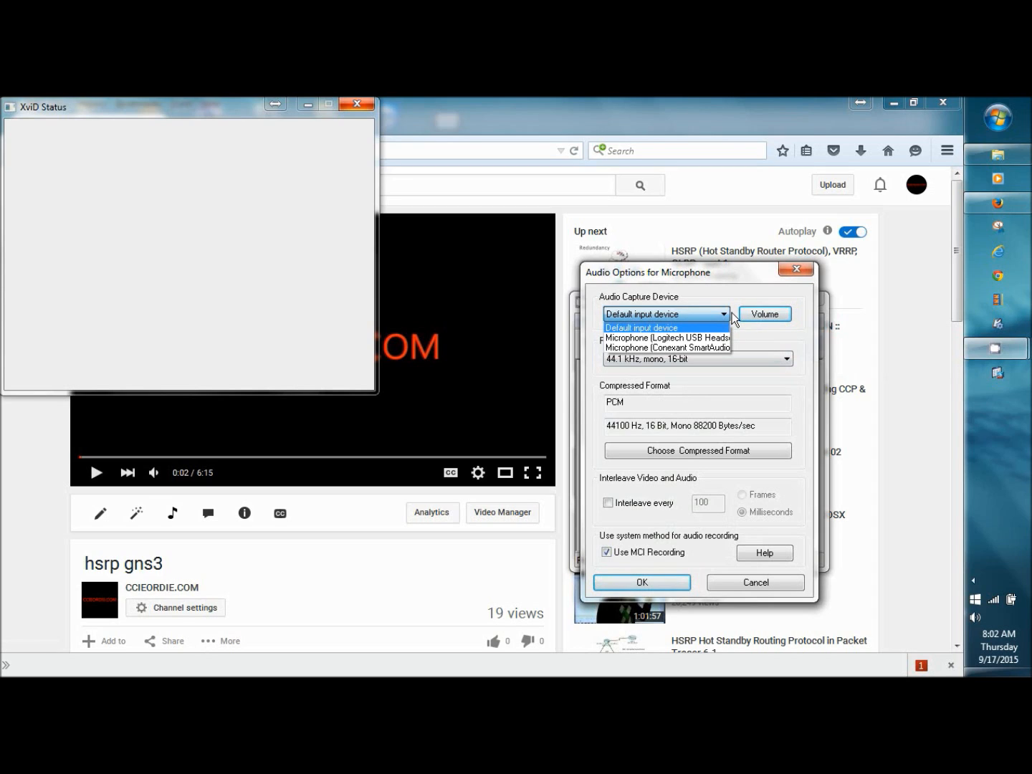
{"action": "left_click", "coordinate": [641, 327]}
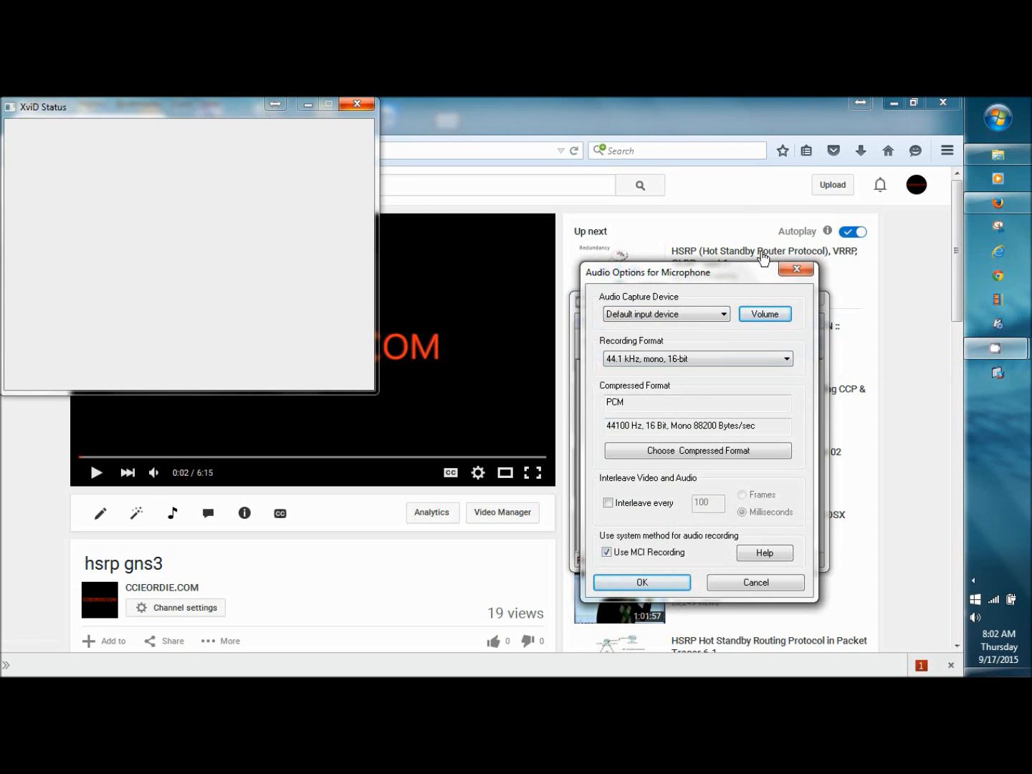
{"action": "left_click", "coordinate": [642, 581]}
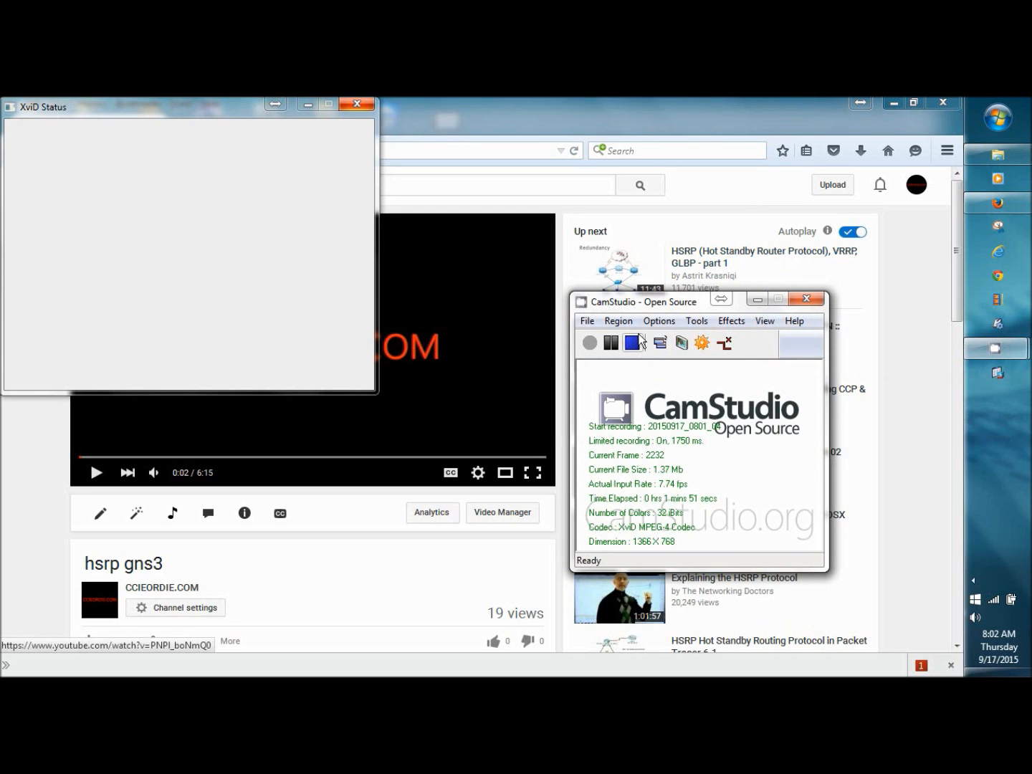
{"action": "left_click", "coordinate": [658, 320]}
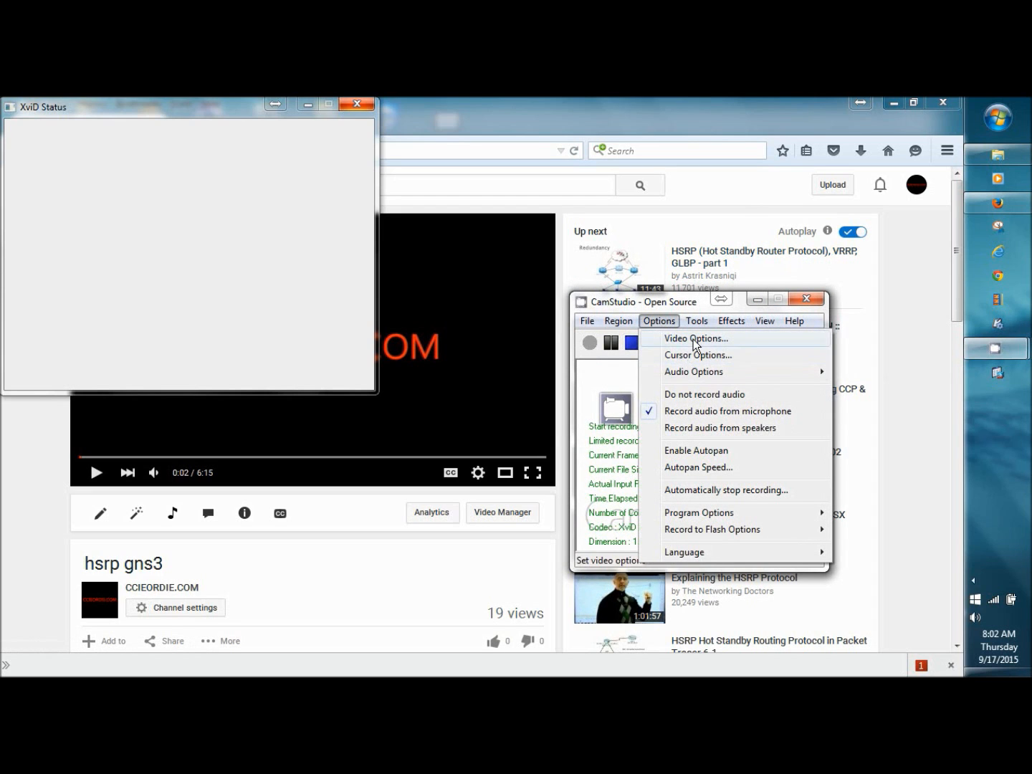
- Verify the video compressor is XviD MPEG-4 Codec at quality 70 and 20 frames/second
{"action": "left_click", "coordinate": [695, 338]}
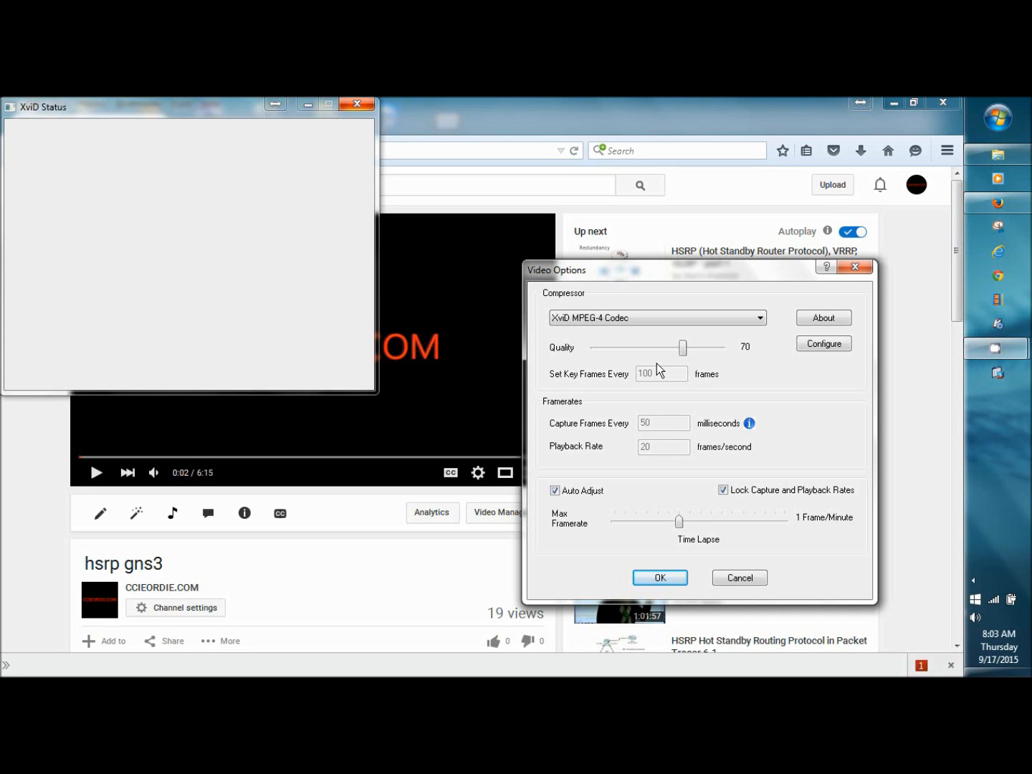
{"action": "mouse_move", "coordinate": [583, 335]}
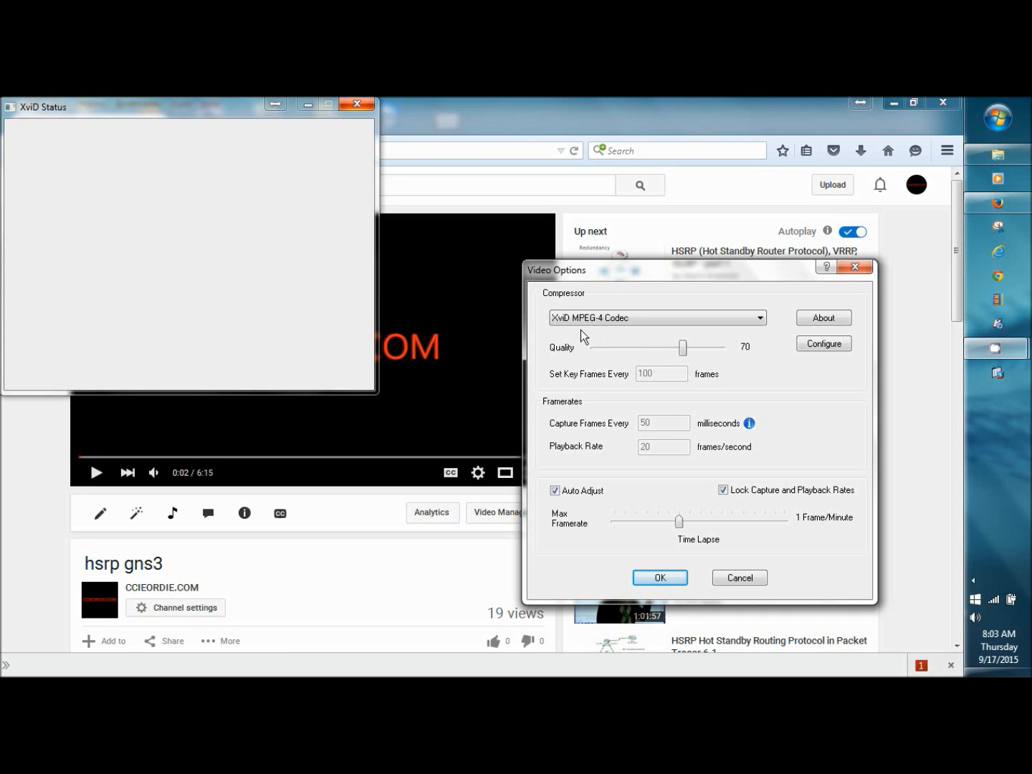
{"action": "left_click", "coordinate": [657, 318]}
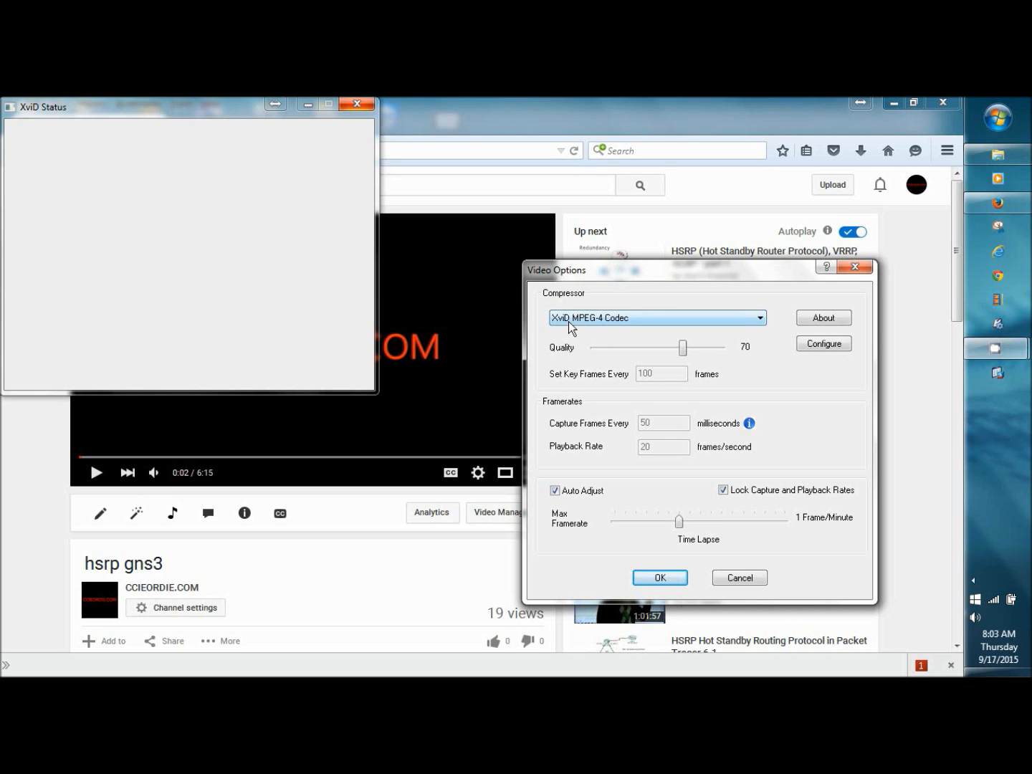
{"action": "mouse_move", "coordinate": [573, 341]}
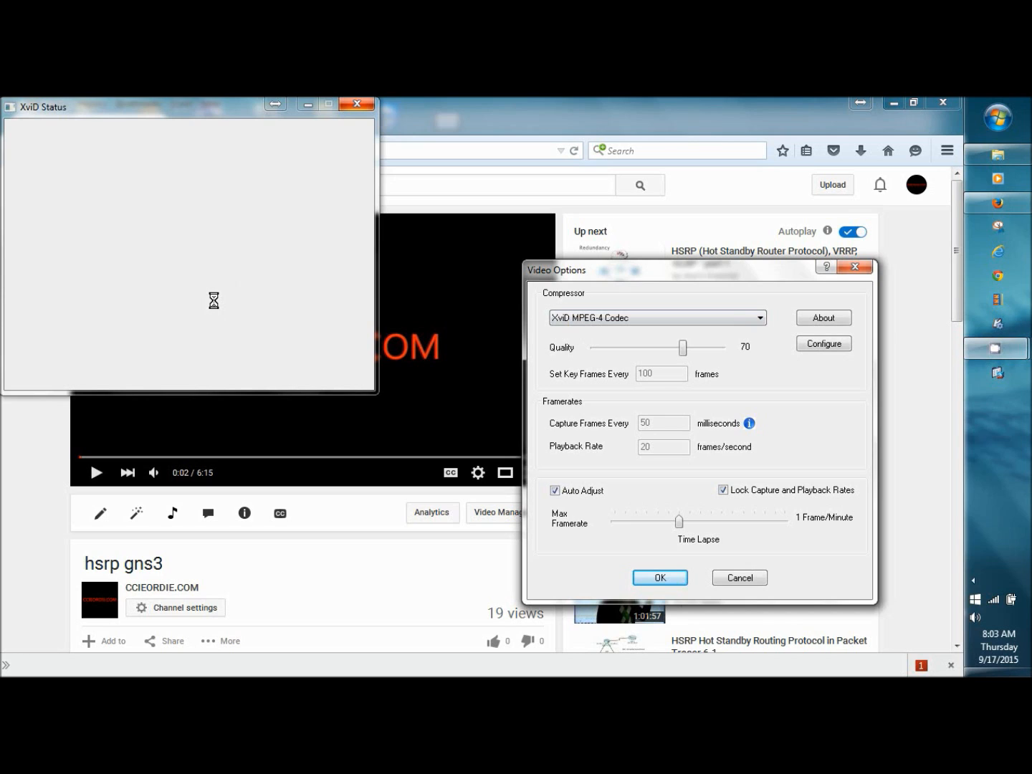
{"action": "mouse_move", "coordinate": [803, 287]}
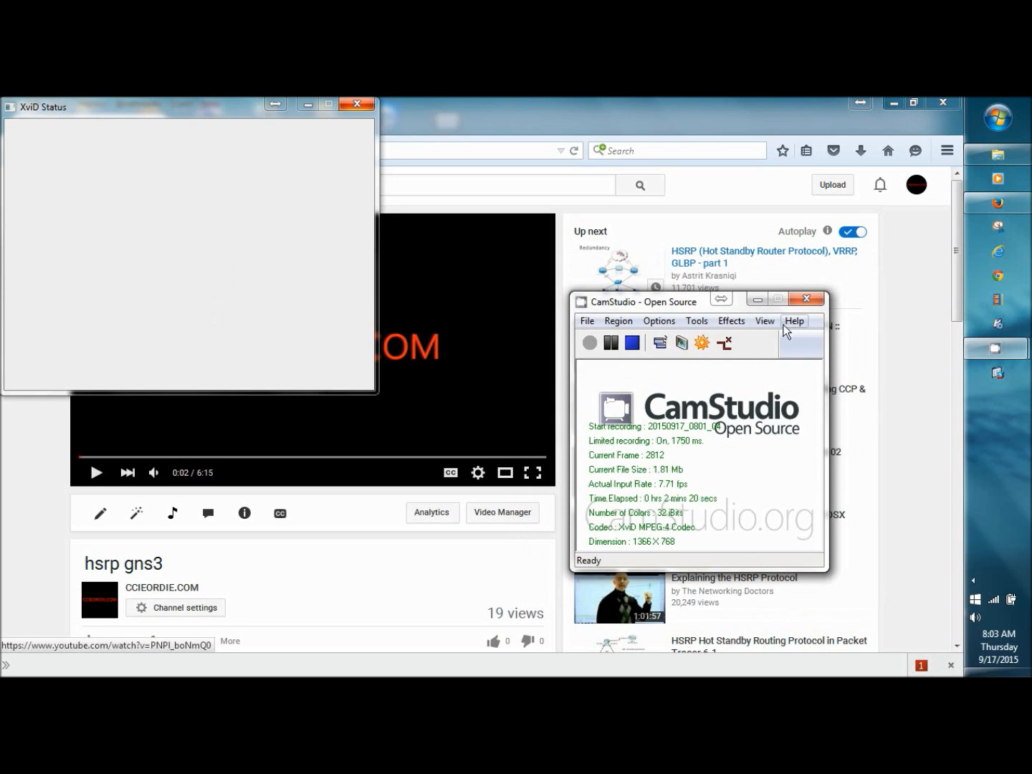
- Keep automatic file naming and the user-specified output directory, then confirm Region shows Full Screen
{"action": "left_click", "coordinate": [658, 319]}
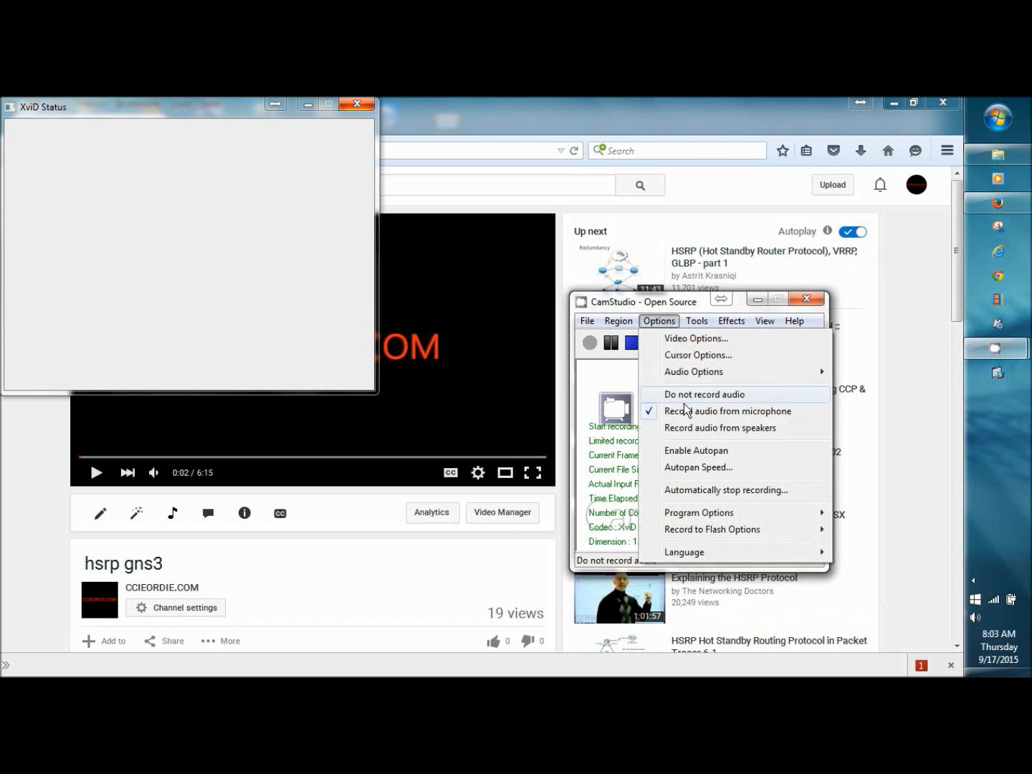
{"action": "mouse_move", "coordinate": [699, 513]}
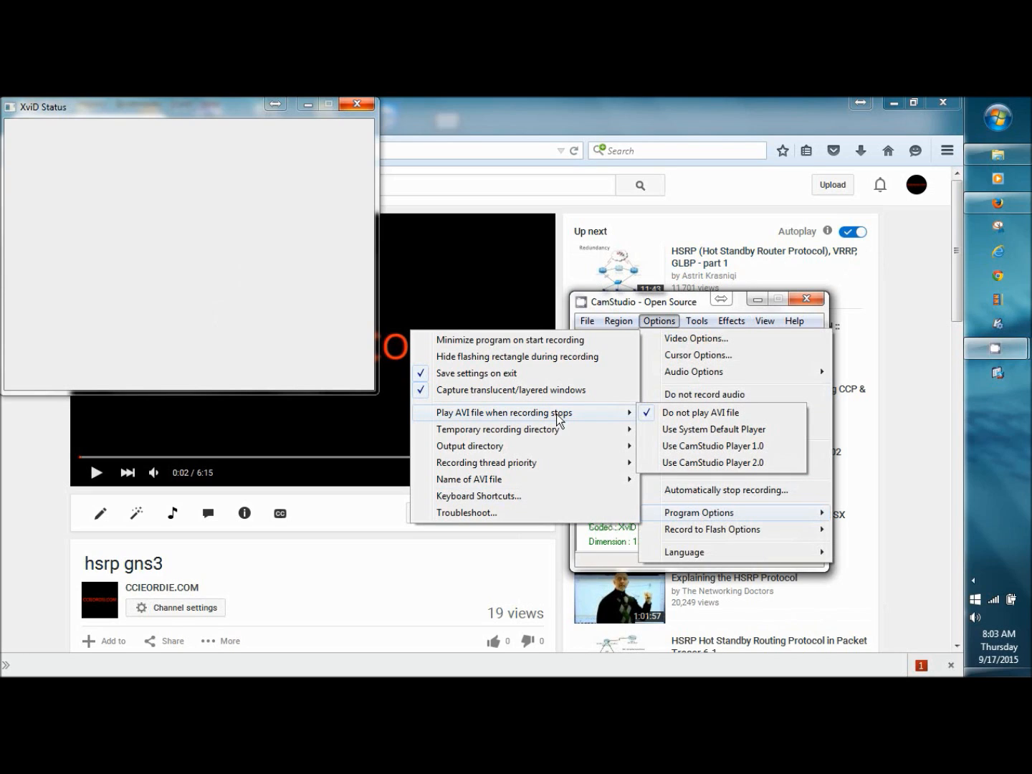
{"action": "mouse_move", "coordinate": [714, 429]}
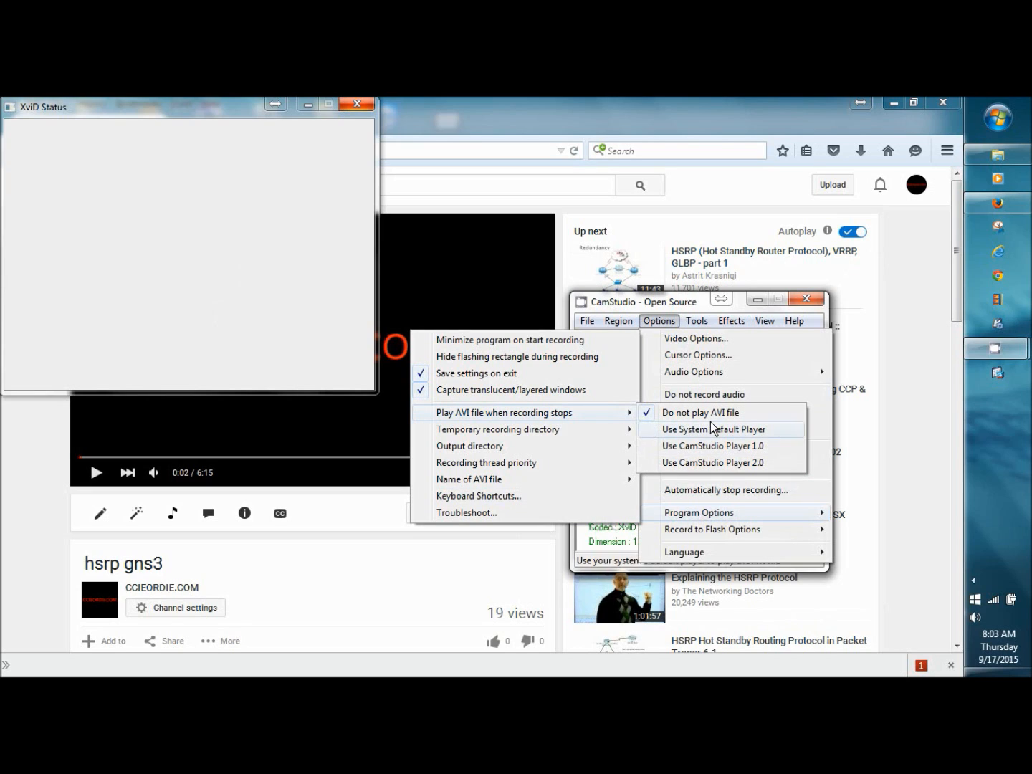
{"action": "mouse_move", "coordinate": [729, 445]}
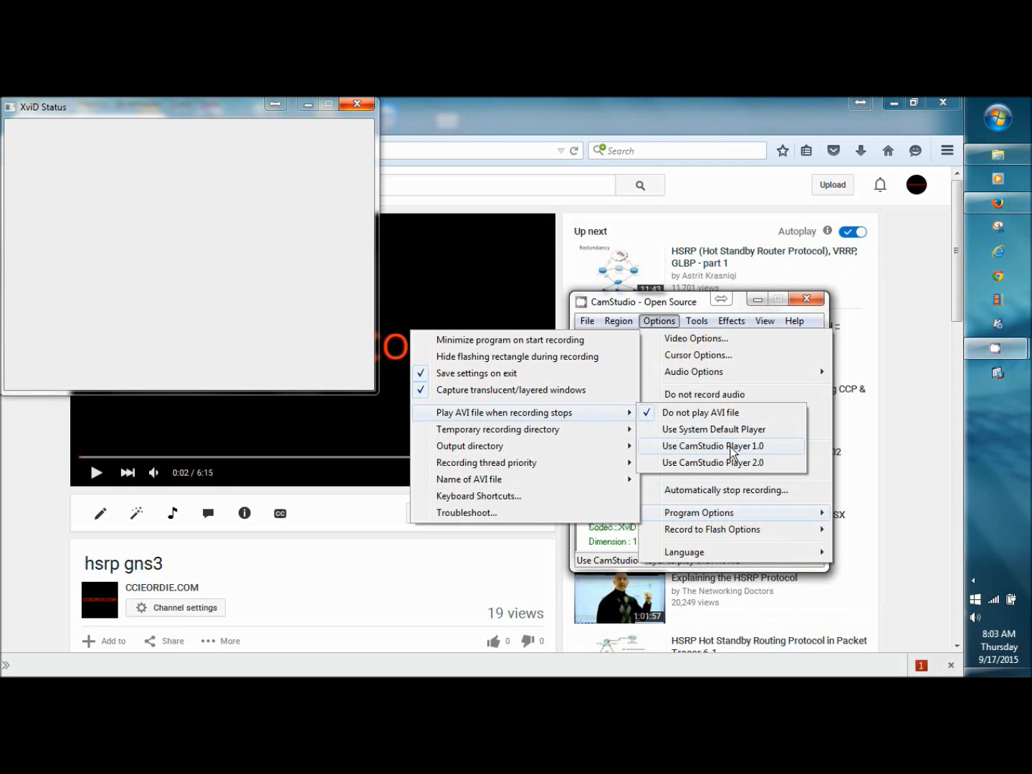
{"action": "mouse_move", "coordinate": [545, 437]}
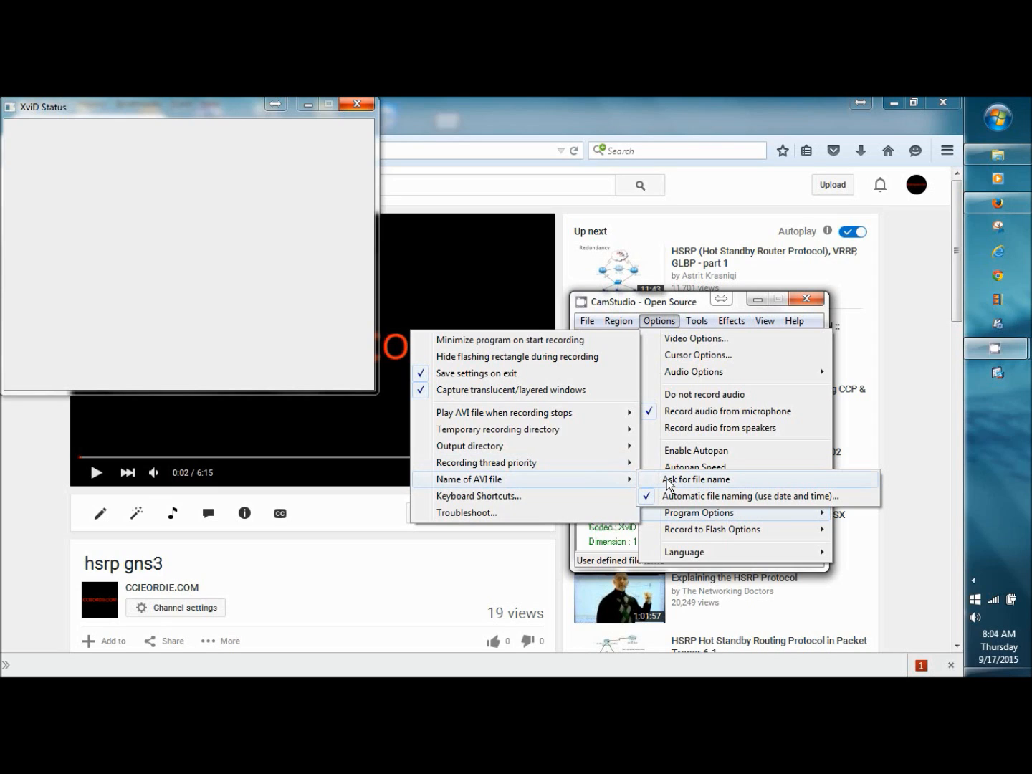
{"action": "mouse_move", "coordinate": [508, 490]}
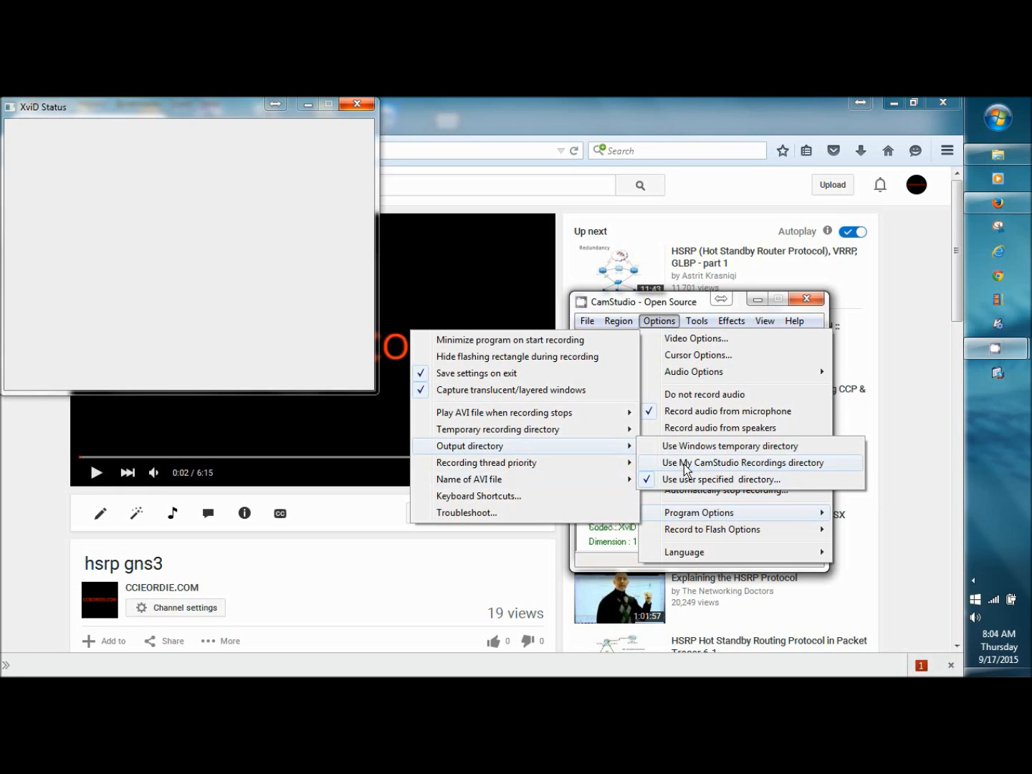
{"action": "left_click", "coordinate": [618, 320]}
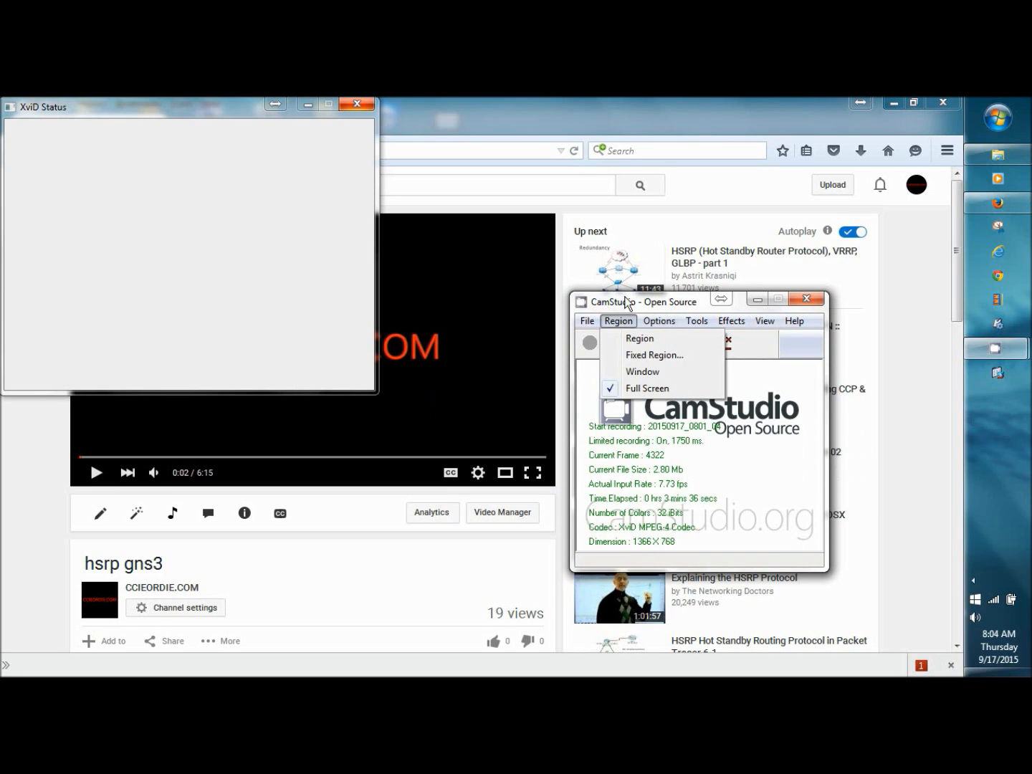